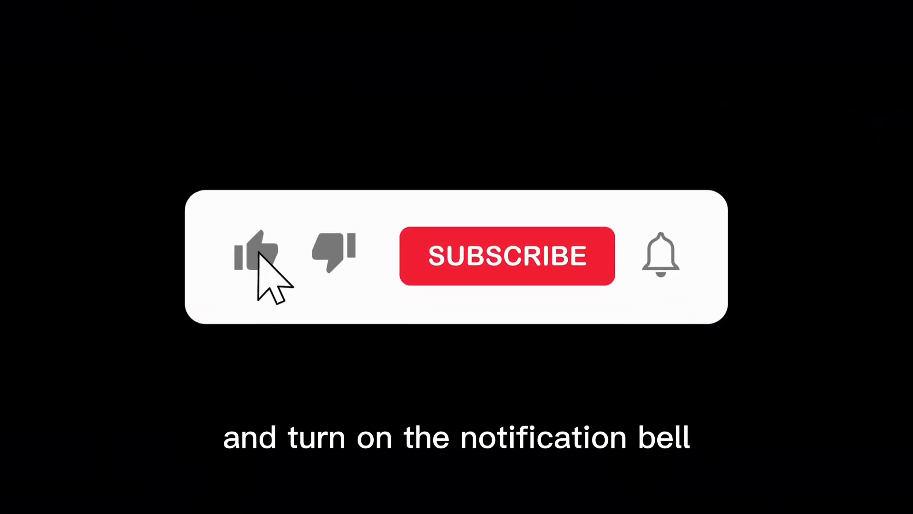
- Activate the like button and the Subscribe label in the intro overlay animation
{"action": "left_click", "coordinate": [506, 255]}
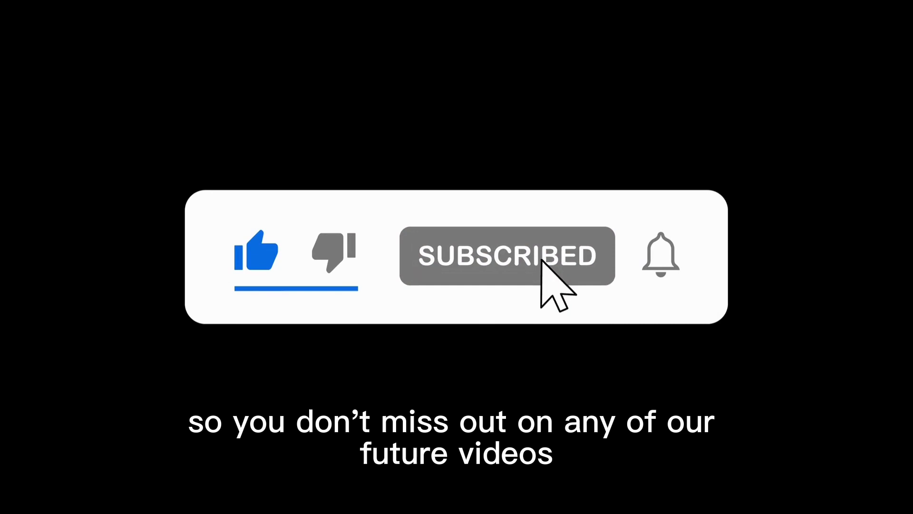
{"action": "left_click", "coordinate": [661, 255]}
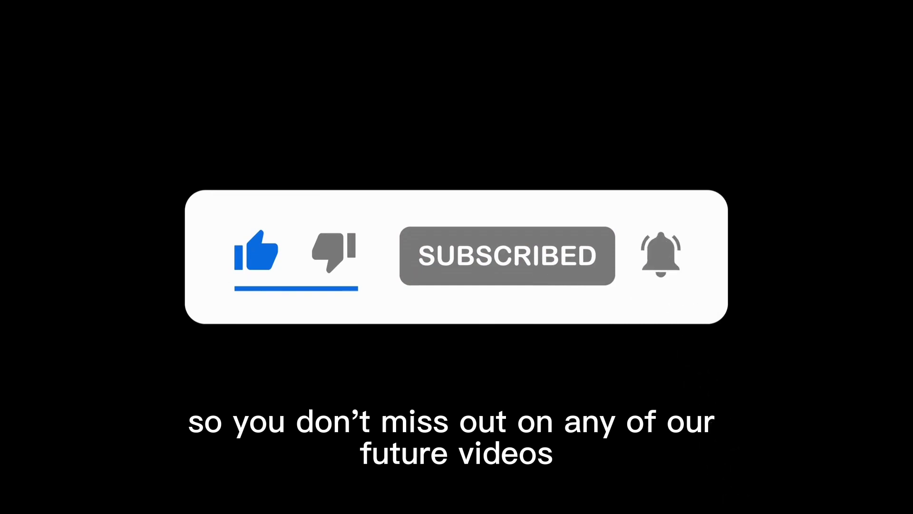